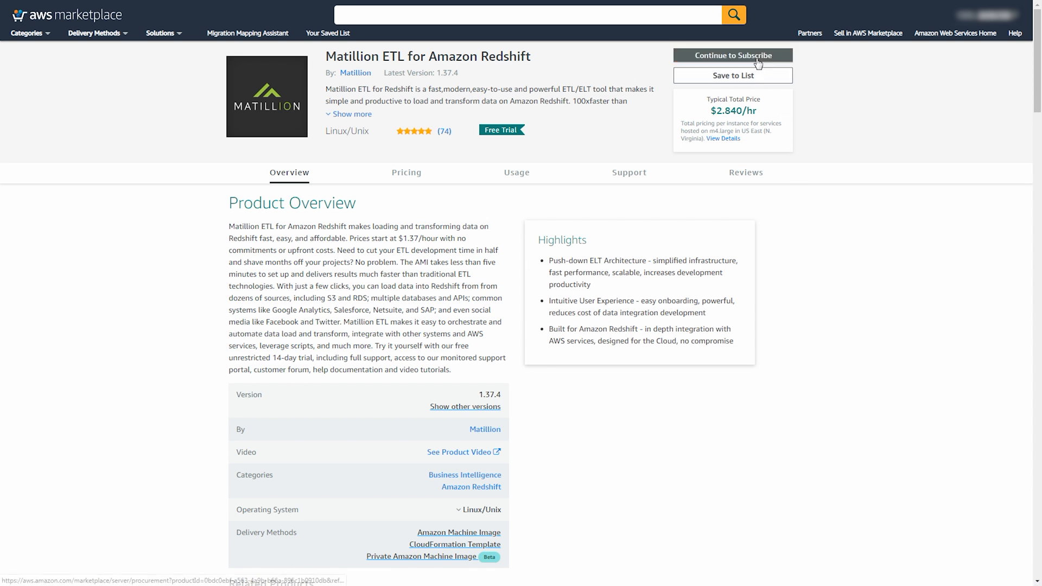
Continue from the Matillion ETL for Amazon Redshift product page to subscription and configuration
click(732, 55)
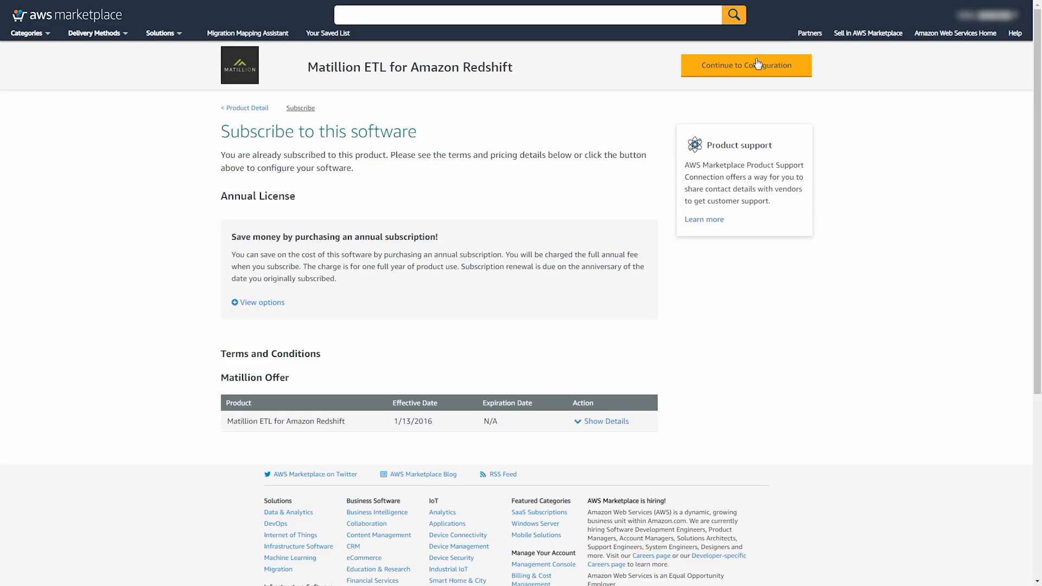
click(746, 65)
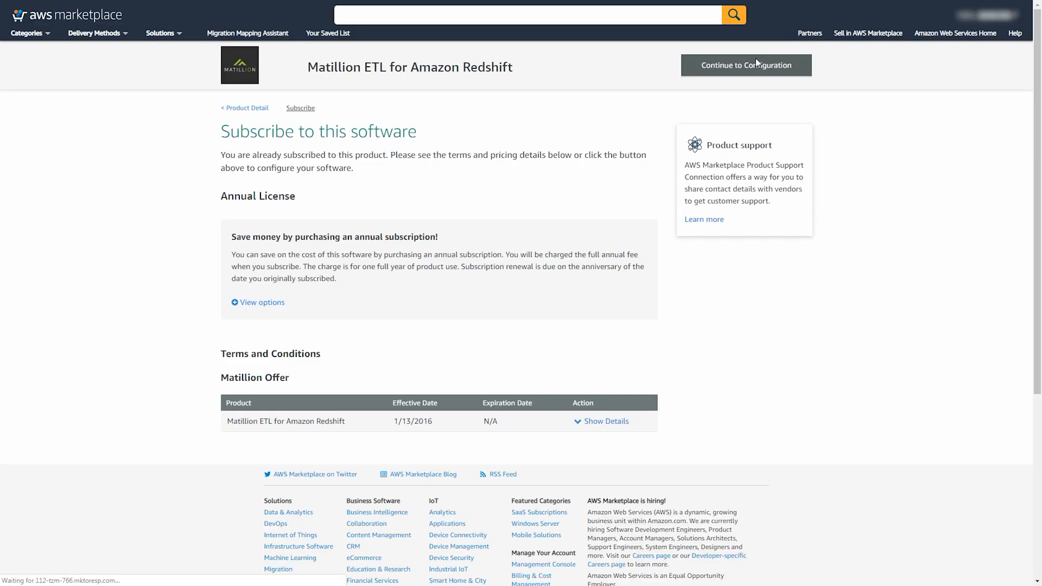
Choose the CloudFormation Template fulfillment option with the Clustered/Highly Available template
click(746, 65)
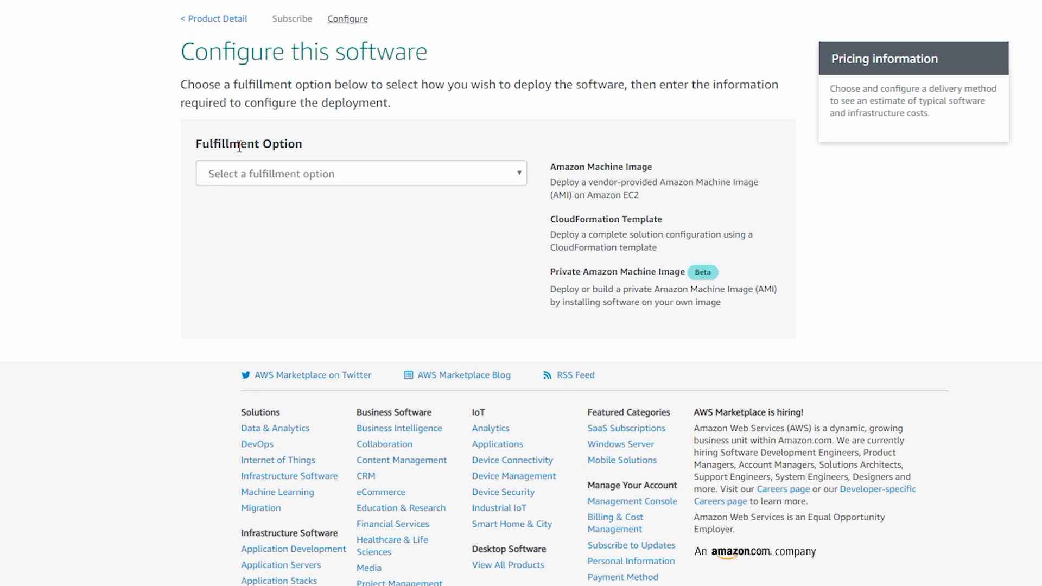
click(361, 174)
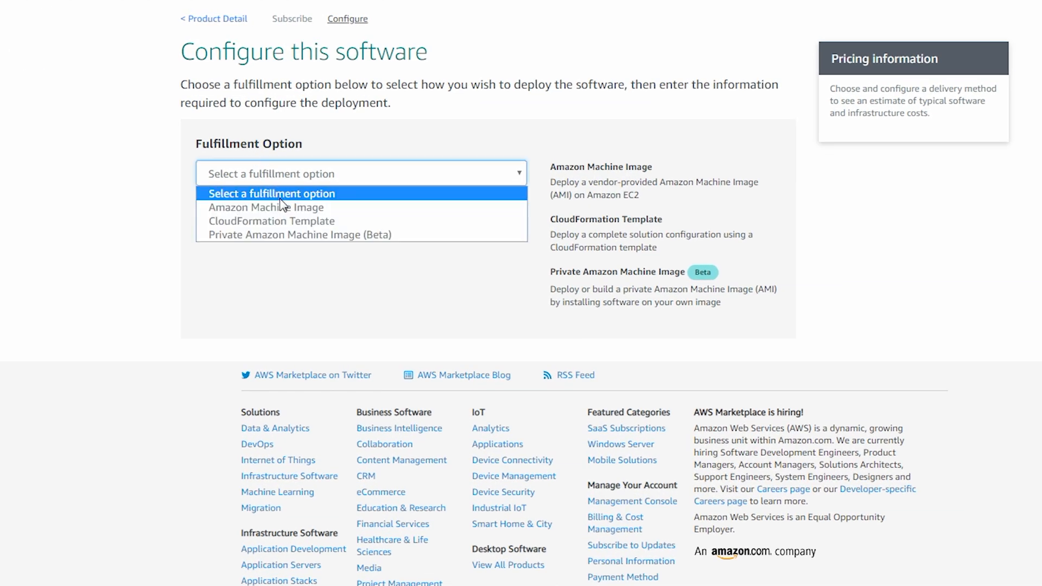
click(270, 221)
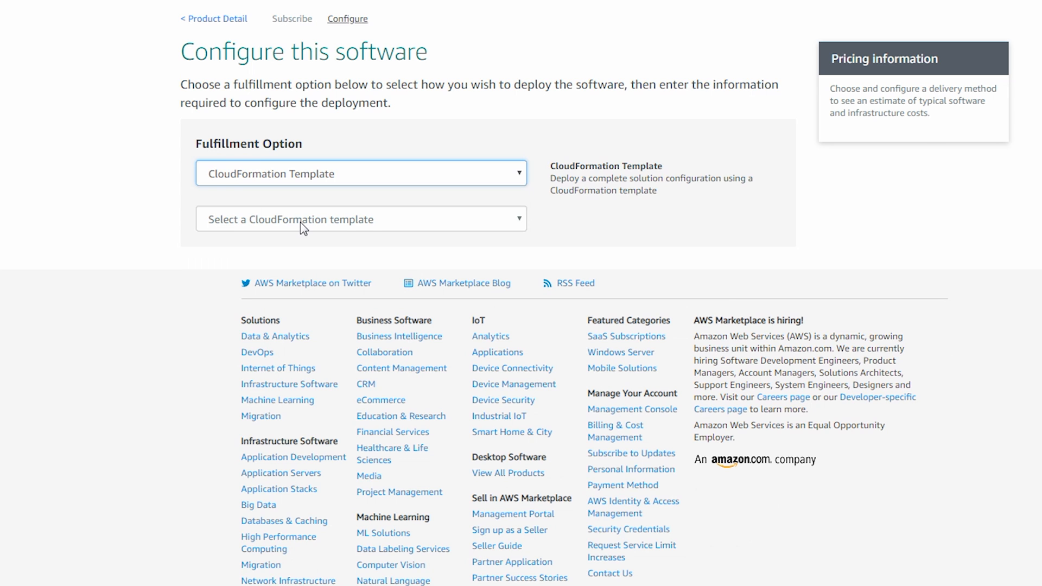
click(361, 220)
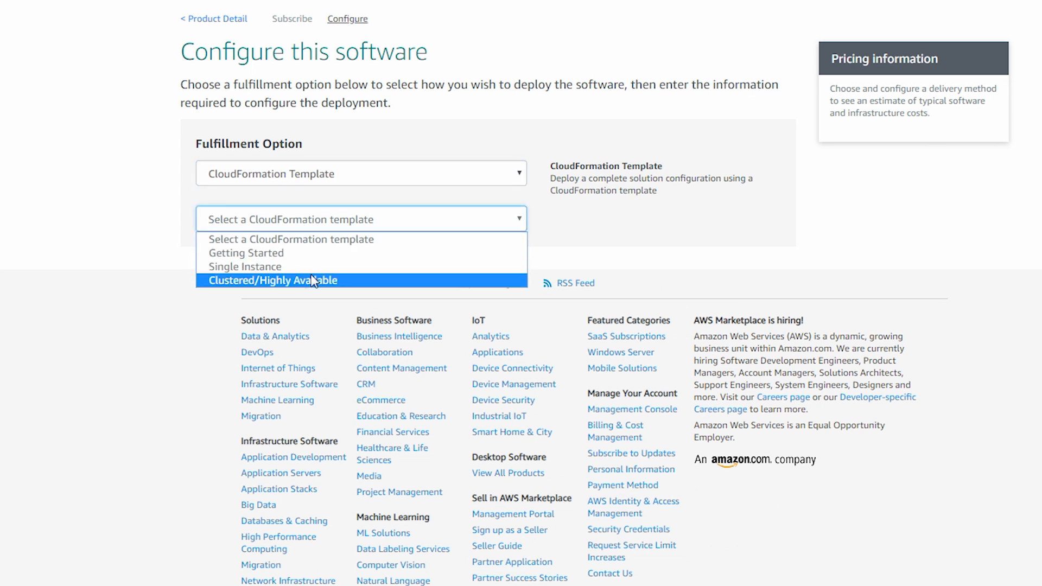
click(273, 281)
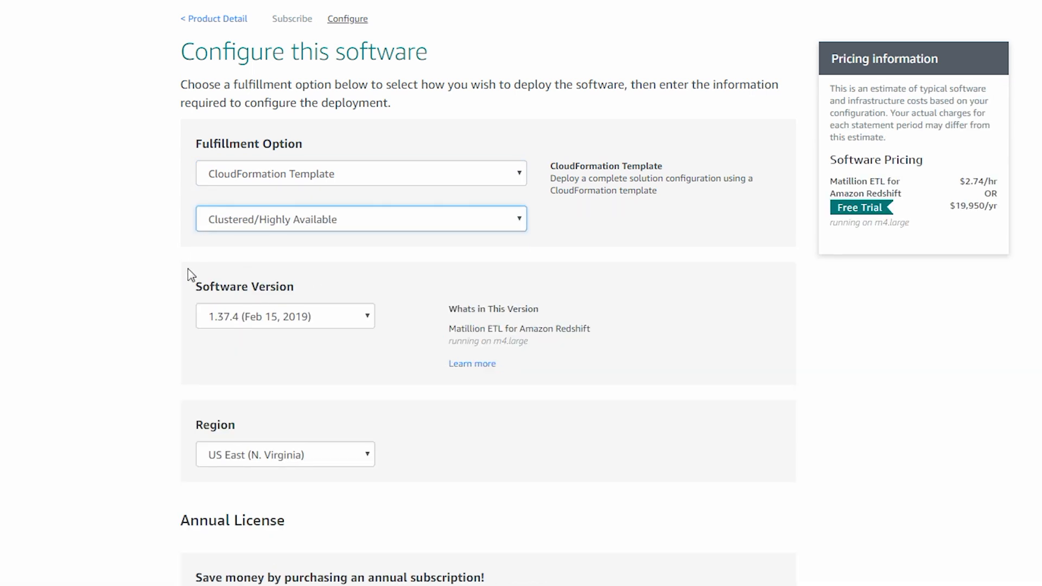